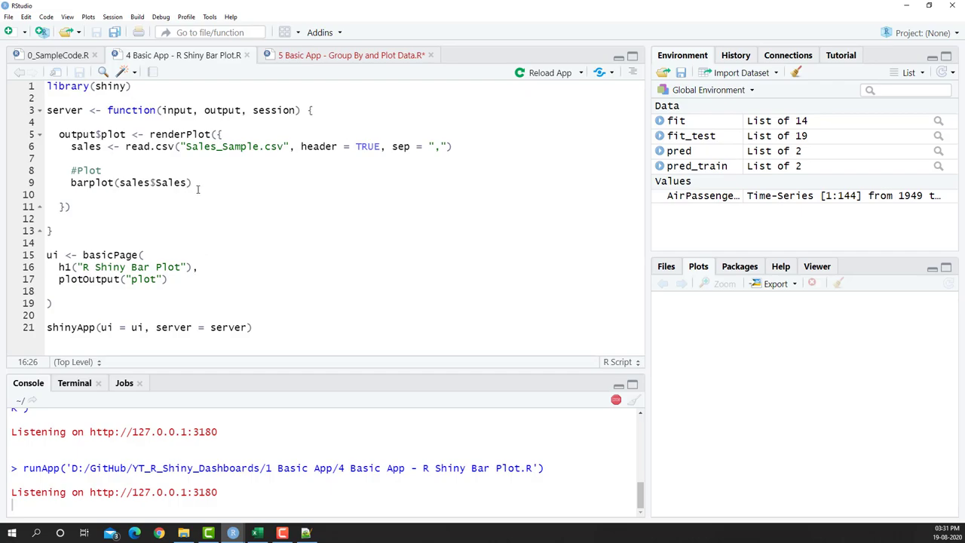
- In Excel, select the Sales column of the sales CSV and start a PivotTable
{"action": "double_click", "coordinate": [155, 183]}
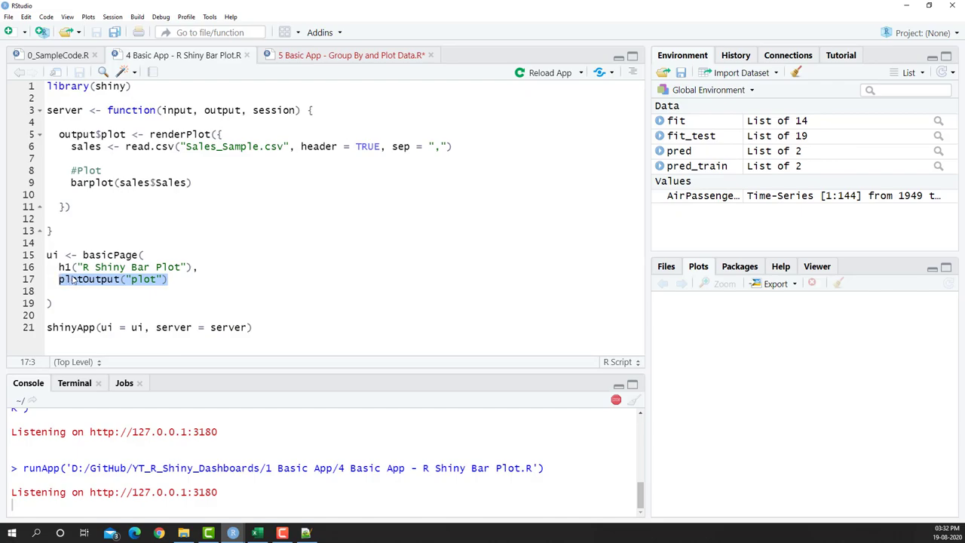
{"action": "left_click", "coordinate": [257, 533]}
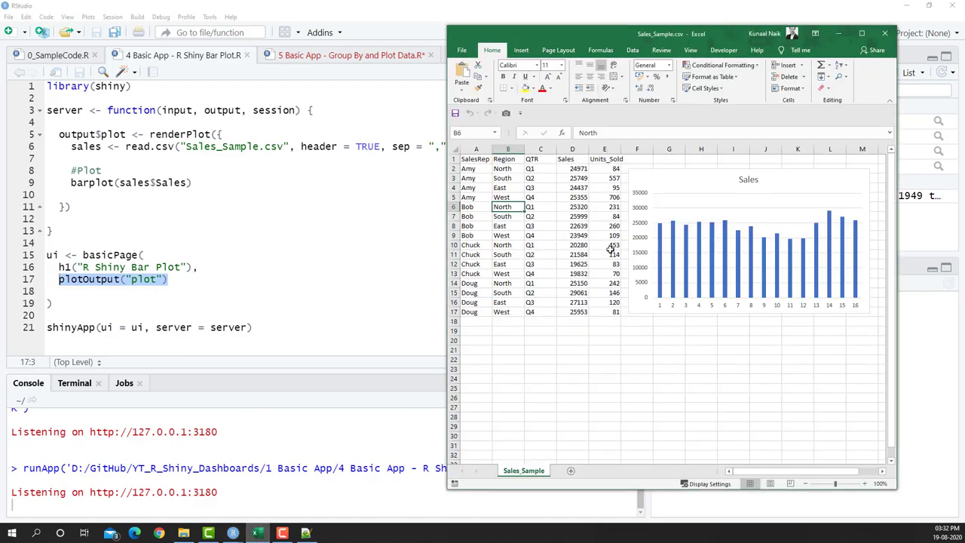
{"action": "left_click", "coordinate": [572, 148]}
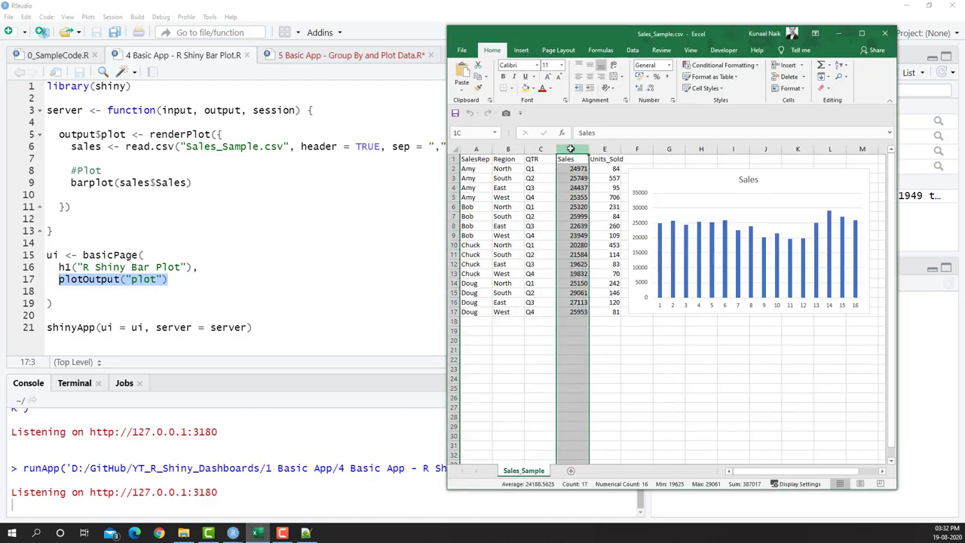
{"action": "left_click", "coordinate": [573, 149]}
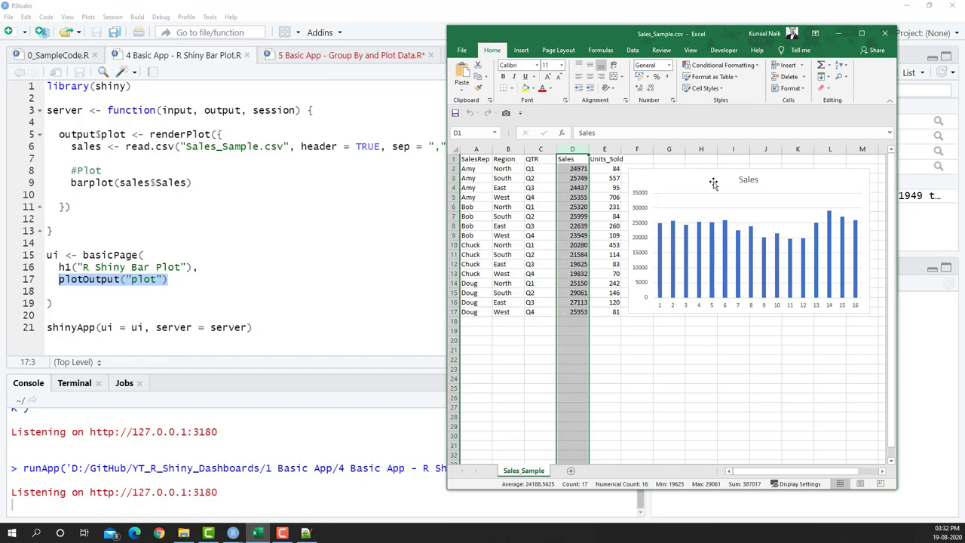
{"action": "left_click", "coordinate": [539, 197]}
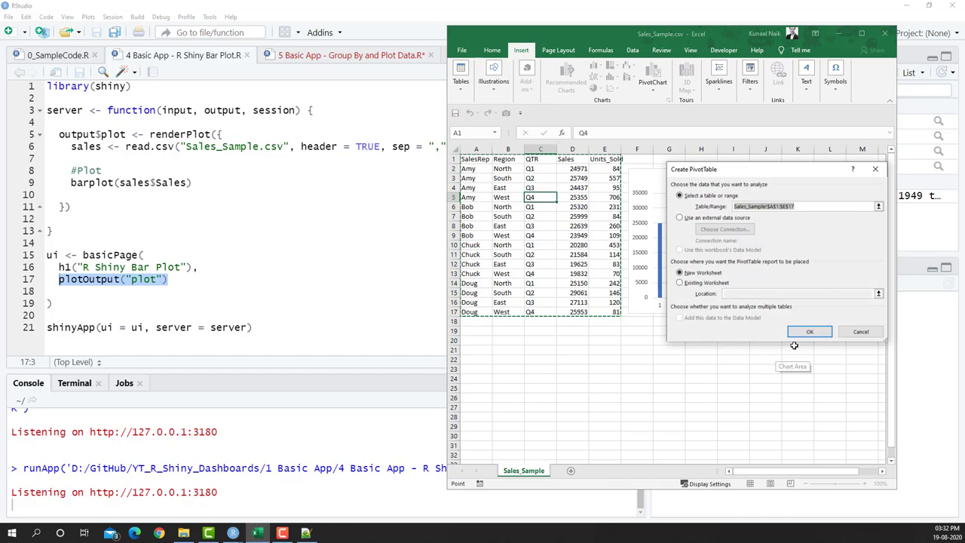
- Create a new-sheet pivot table summing Sales by SalesRep and begin inserting a PivotChart
{"action": "left_click", "coordinate": [809, 331]}
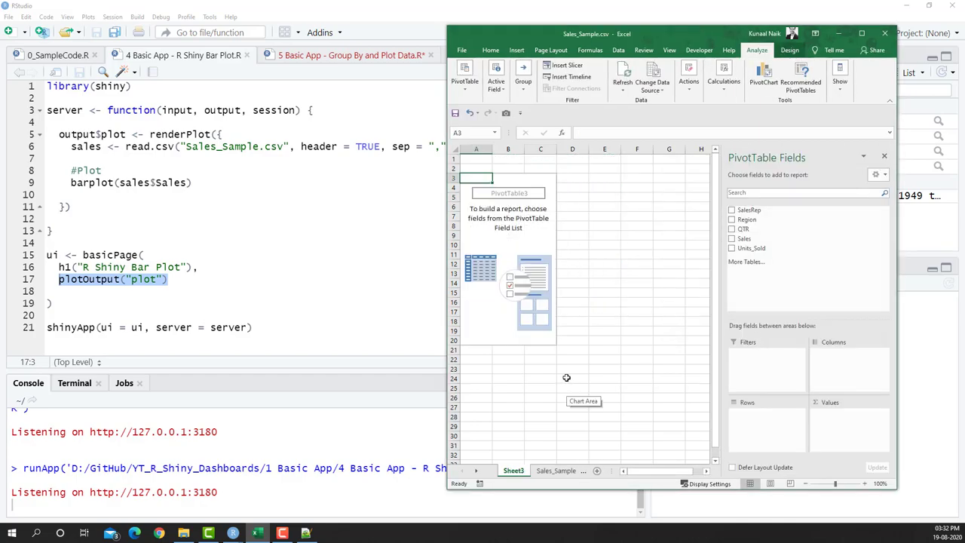
{"action": "mouse_move", "coordinate": [747, 219]}
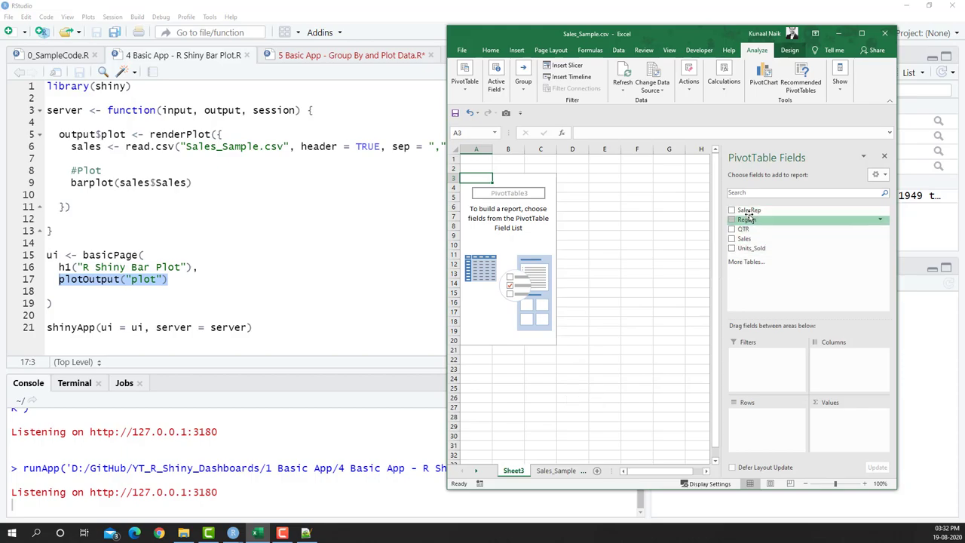
{"action": "left_click", "coordinate": [731, 210]}
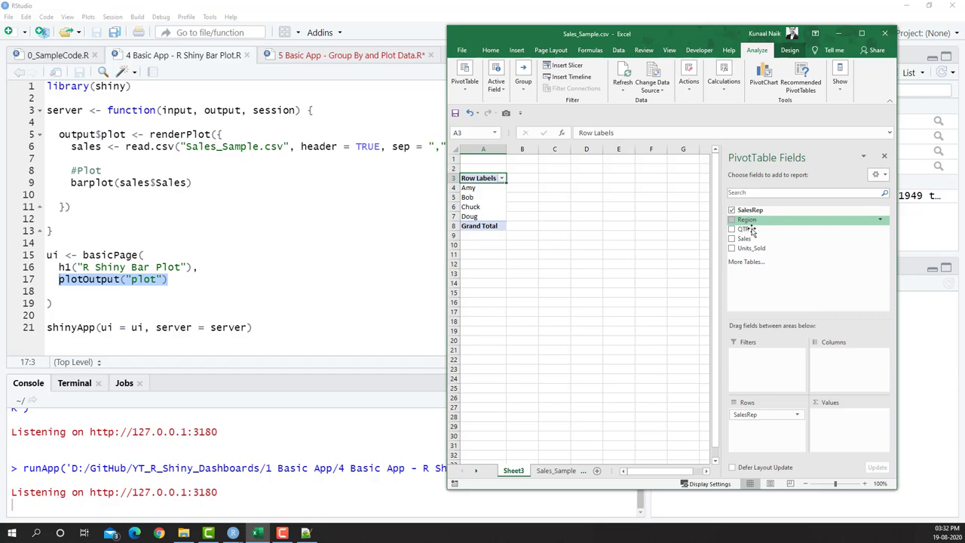
{"action": "left_click", "coordinate": [731, 238]}
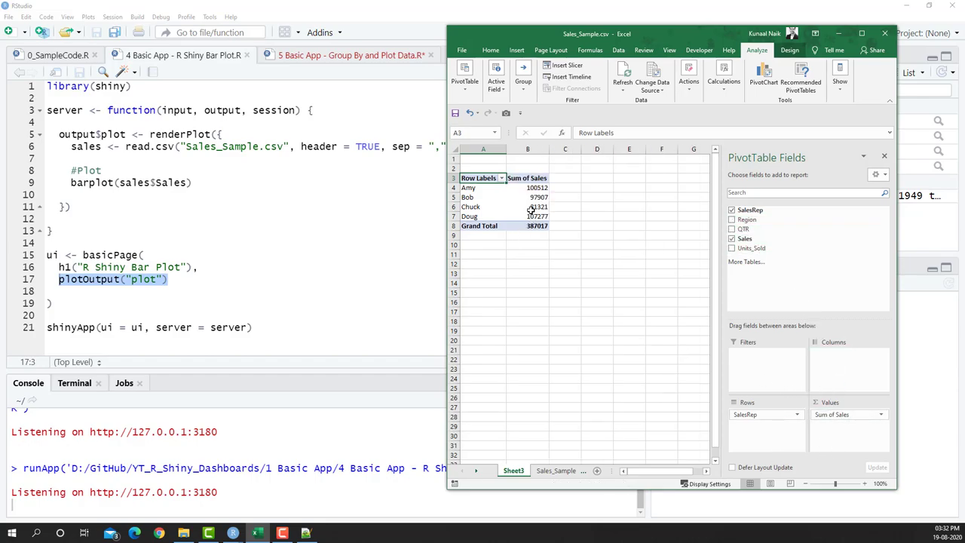
{"action": "left_click", "coordinate": [528, 206]}
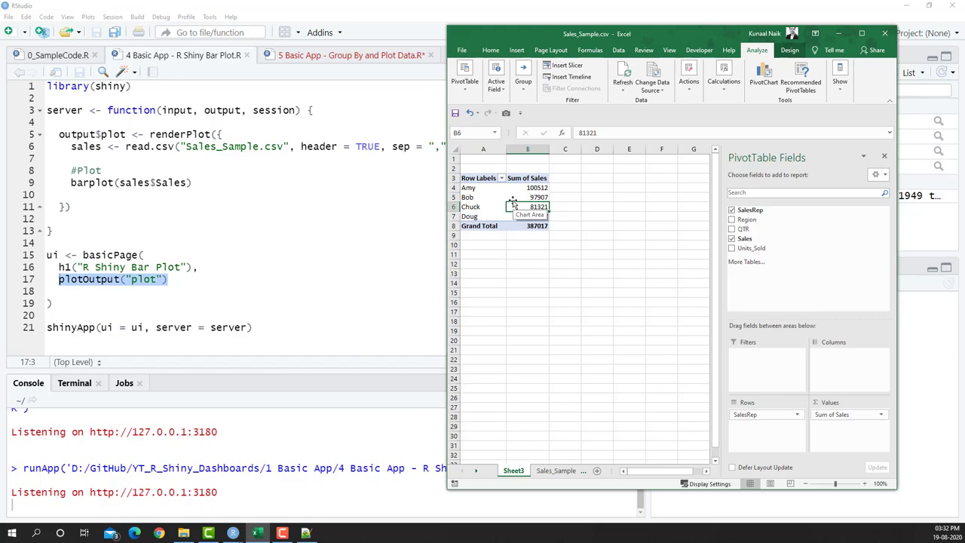
{"action": "left_click", "coordinate": [763, 76]}
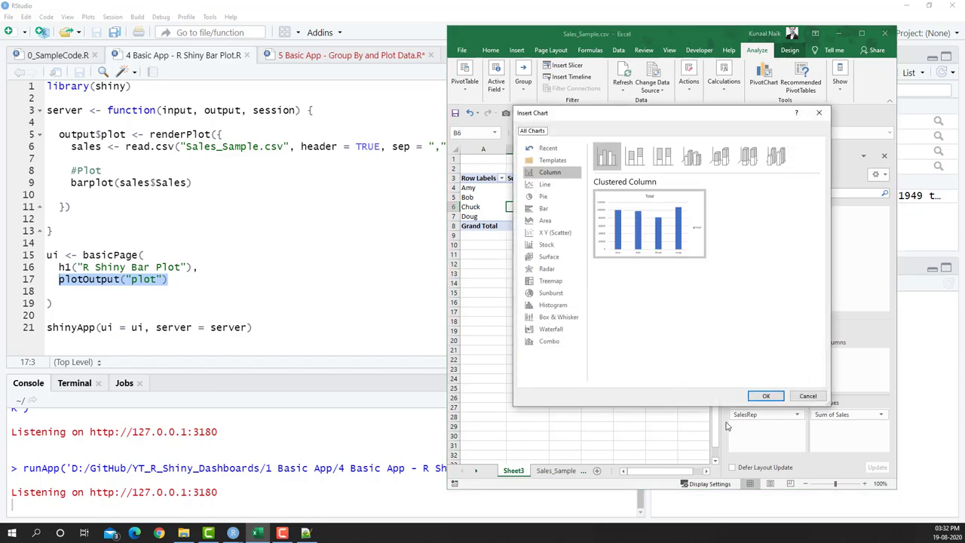
- Insert a clustered column pivot chart and regroup its sales totals by QTR instead of SalesRep
{"action": "left_click", "coordinate": [766, 396]}
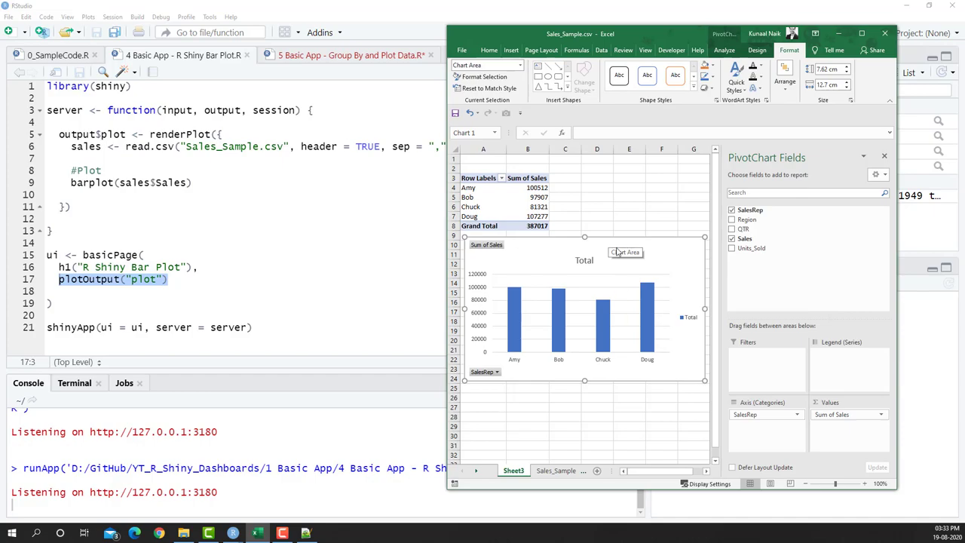
{"action": "mouse_move", "coordinate": [768, 415]}
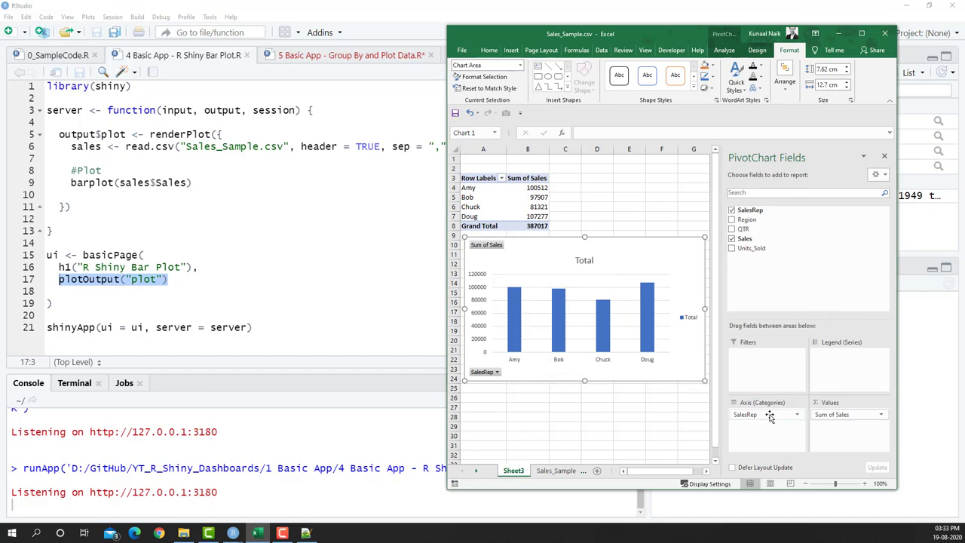
{"action": "left_click", "coordinate": [731, 209]}
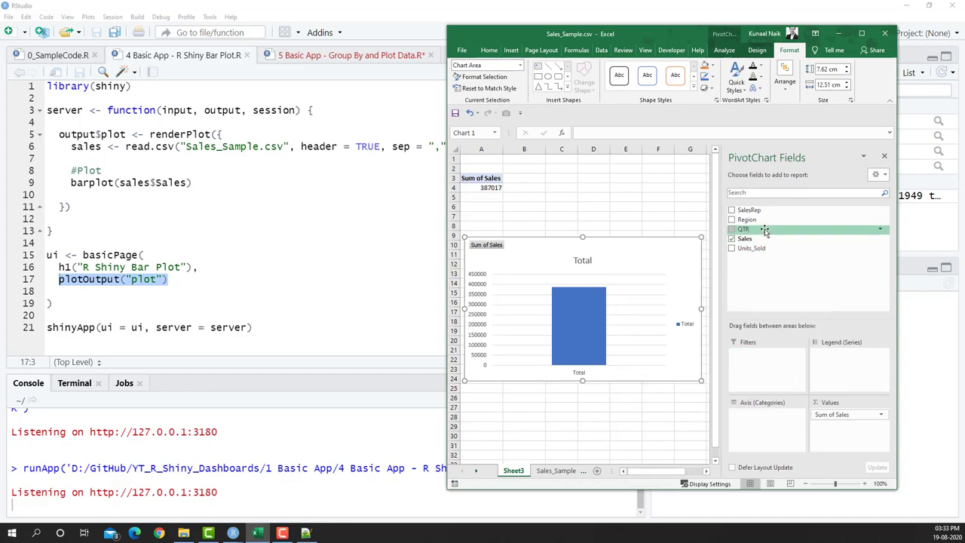
{"action": "left_click", "coordinate": [731, 228]}
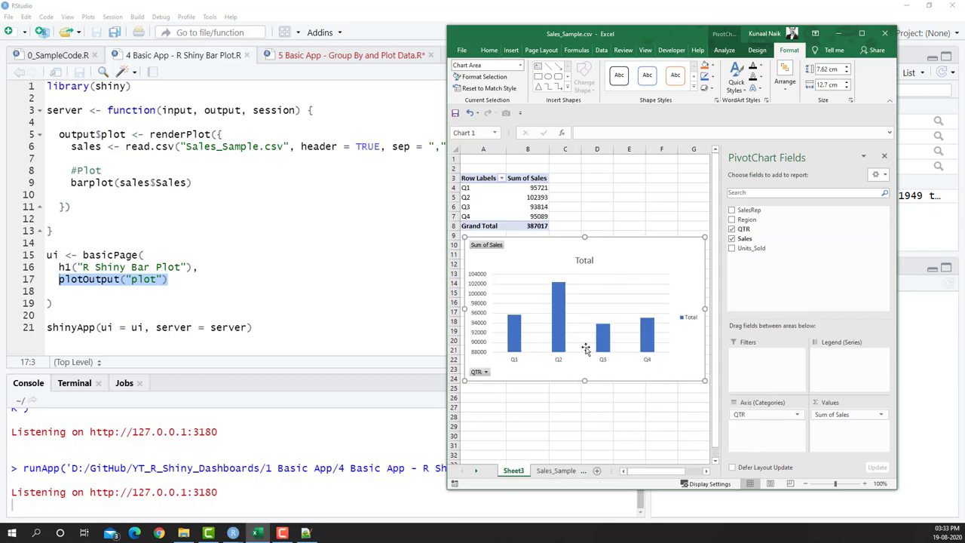
{"action": "mouse_move", "coordinate": [586, 348]}
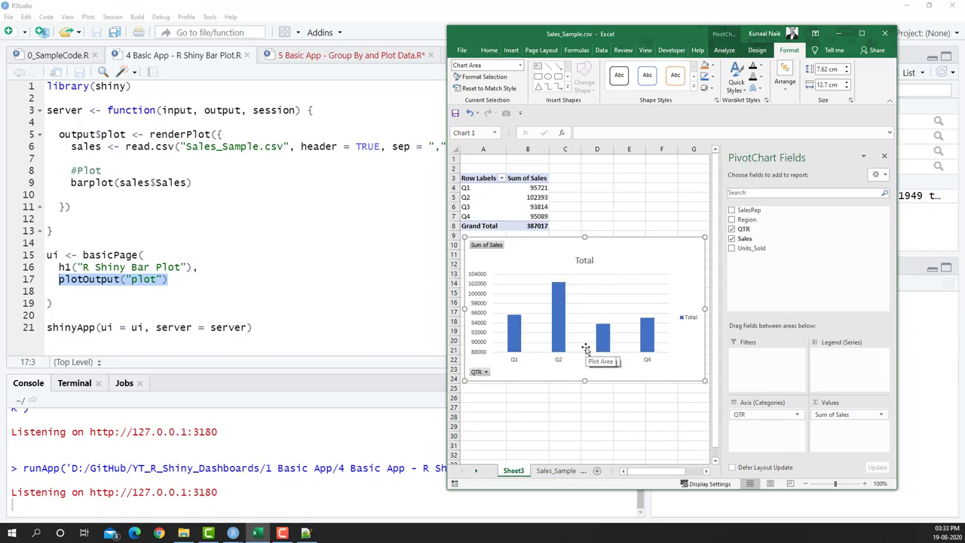
{"action": "mouse_move", "coordinate": [552, 339]}
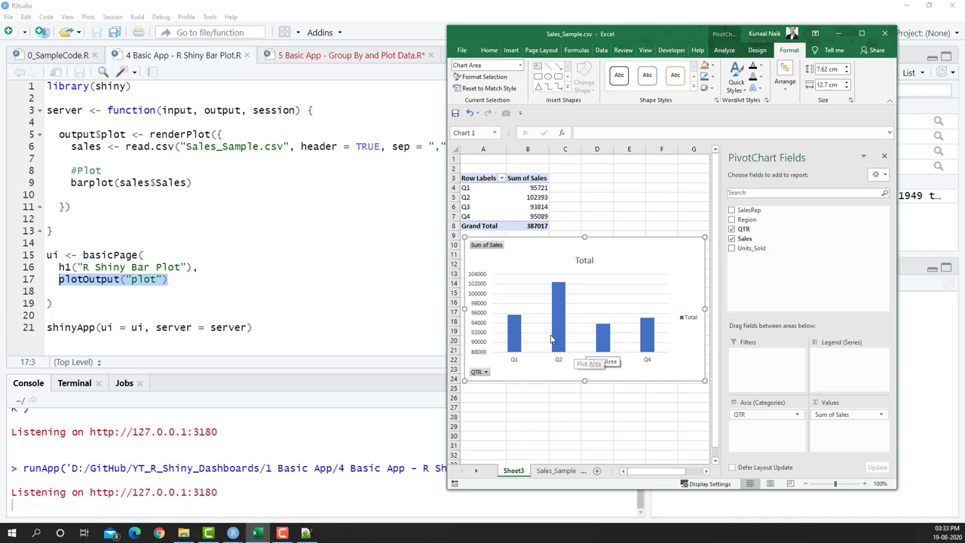
{"action": "mouse_move", "coordinate": [524, 329]}
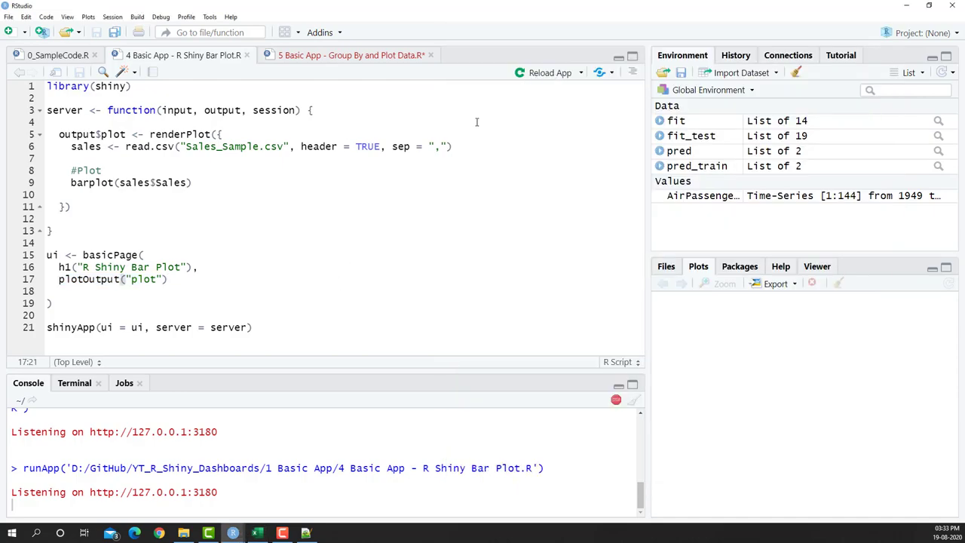
{"action": "mouse_move", "coordinate": [232, 533]}
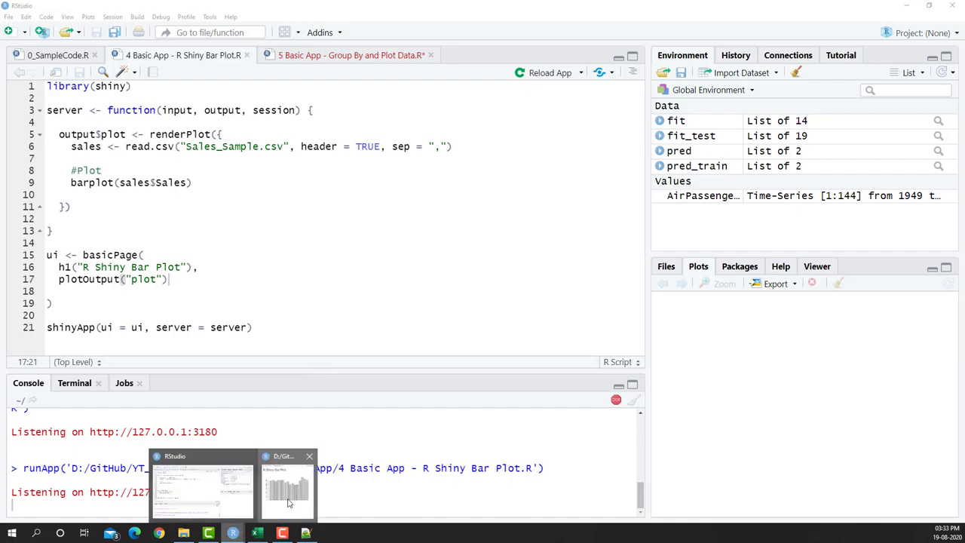
- Bring up the running Shiny bar plot window, review the plot, and close it
{"action": "left_click", "coordinate": [286, 487]}
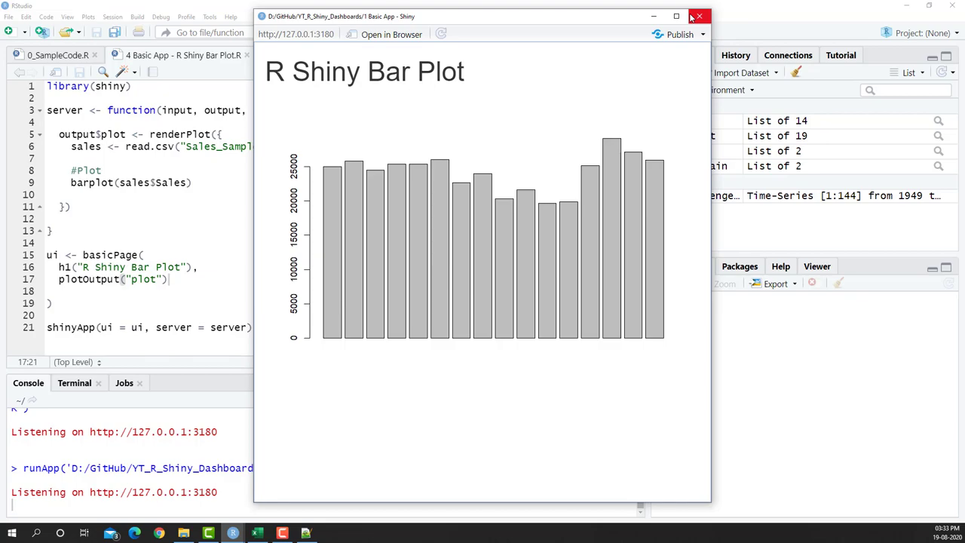
{"action": "left_click", "coordinate": [698, 15]}
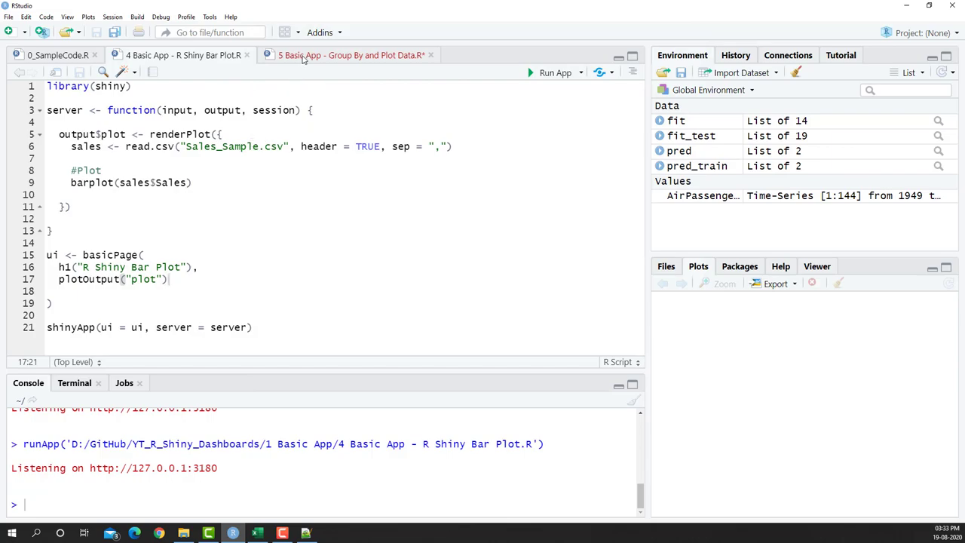
- Switch to the group-by-and-plot script and review its barplot call and df Sales reference
{"action": "left_click", "coordinate": [349, 55]}
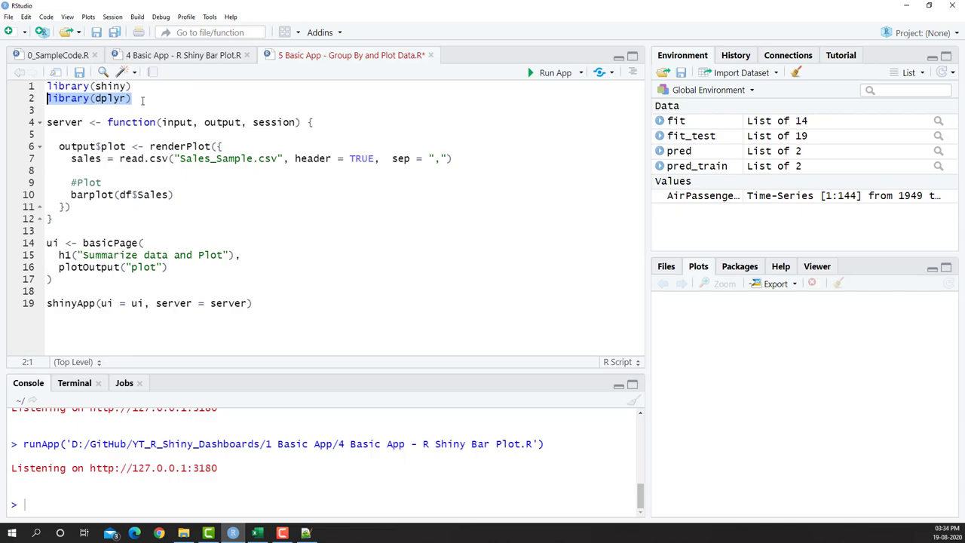
{"action": "left_click", "coordinate": [257, 534]}
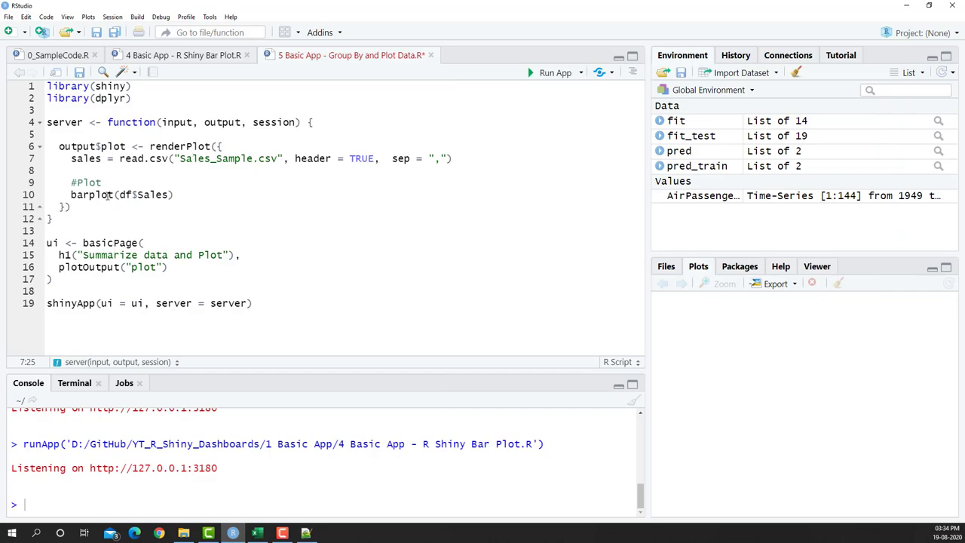
{"action": "left_click", "coordinate": [72, 158]}
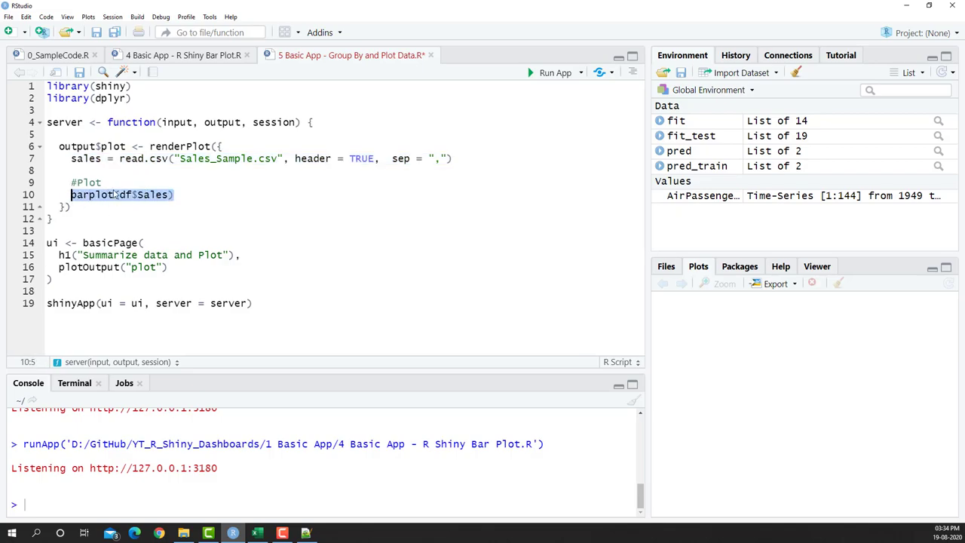
{"action": "left_click", "coordinate": [141, 194]}
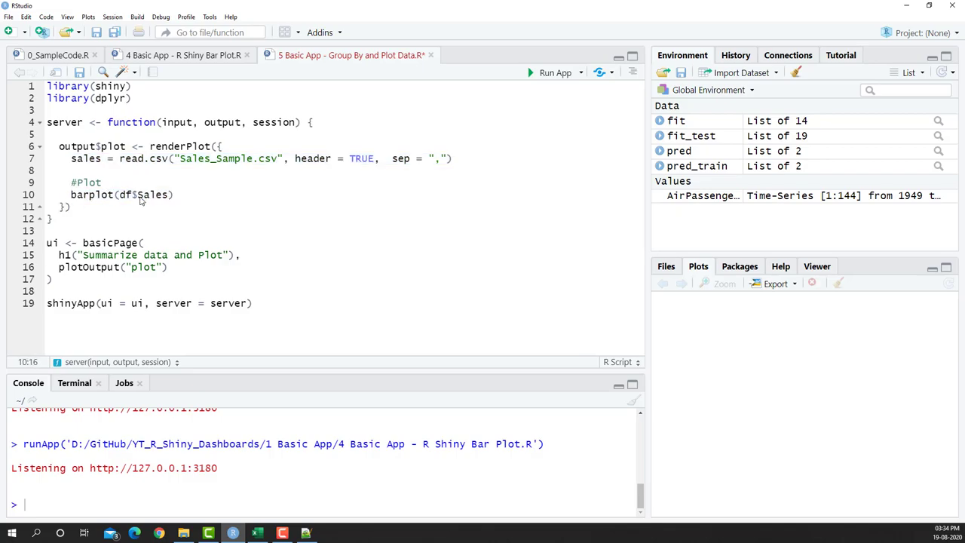
{"action": "left_click", "coordinate": [47, 242]}
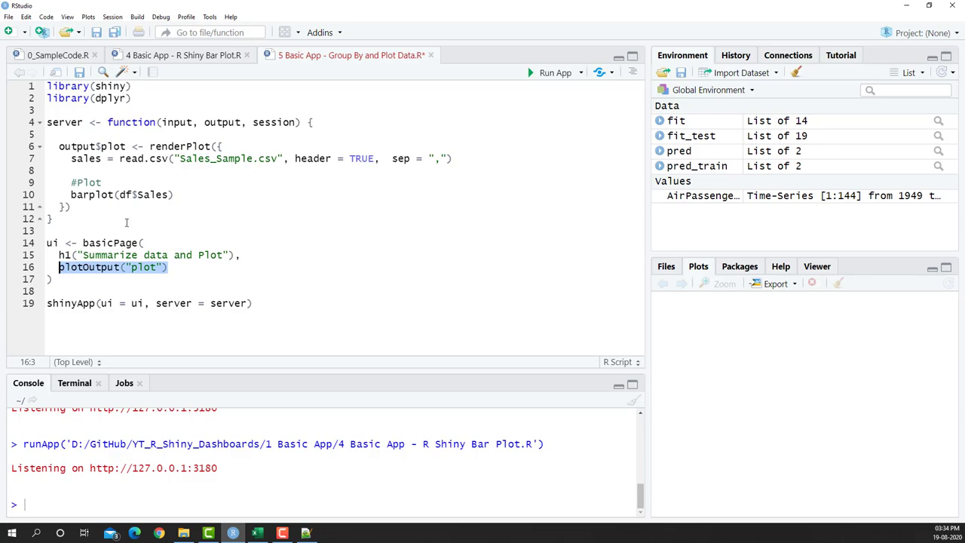
- Add a '#Summarize Data and Plot Chart' comment below the CSV-reading line
{"action": "left_click", "coordinate": [87, 159]}
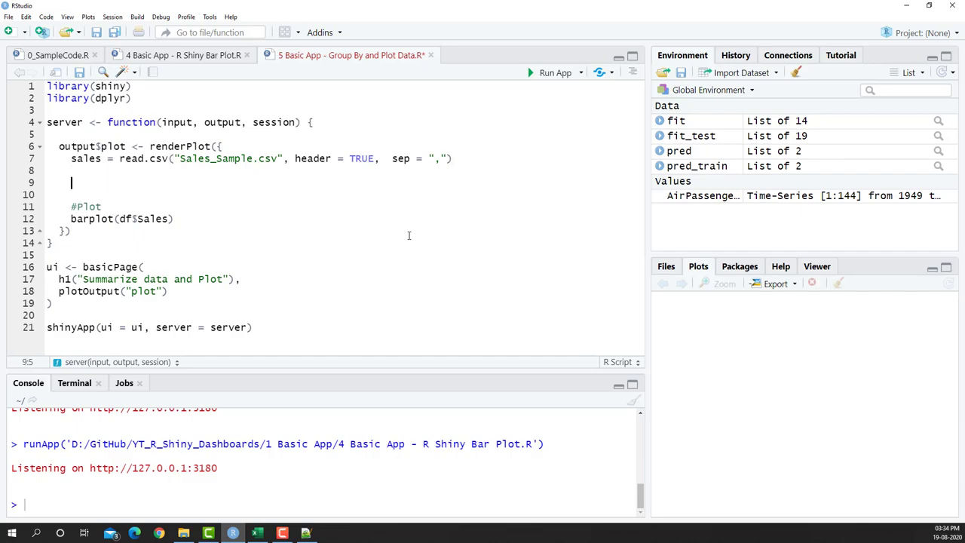
{"action": "type", "text": "#Sum"}
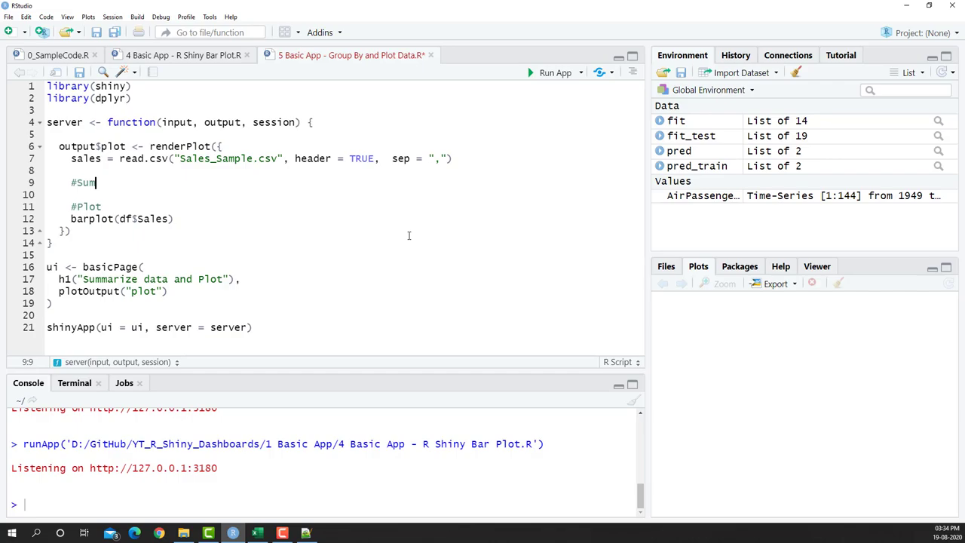
{"action": "type", "text": "marize Dat"}
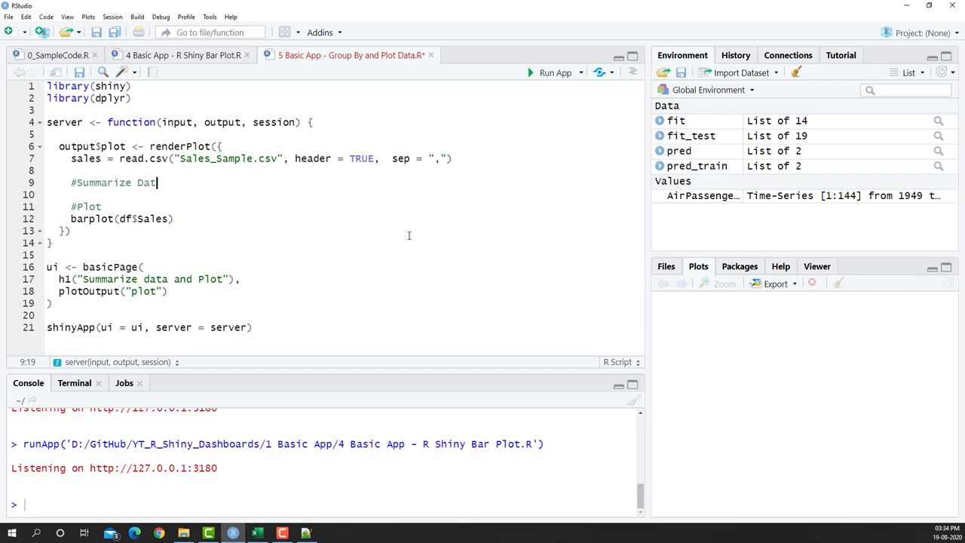
{"action": "type", "text": "a and Plot"}
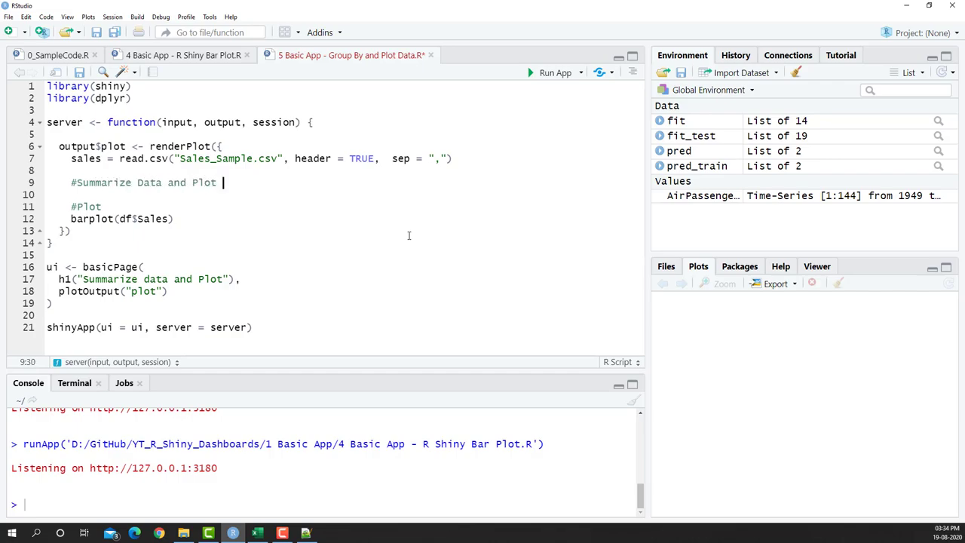
{"action": "type", "text": "Chart"}
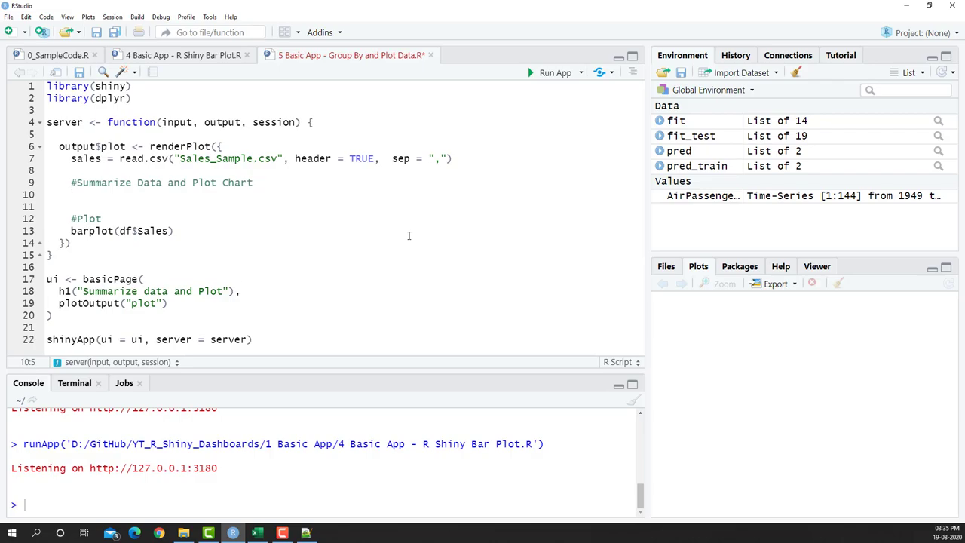
- Type the summary line df <- sales <- group_by(QTR)
{"action": "type", "text": "df"}
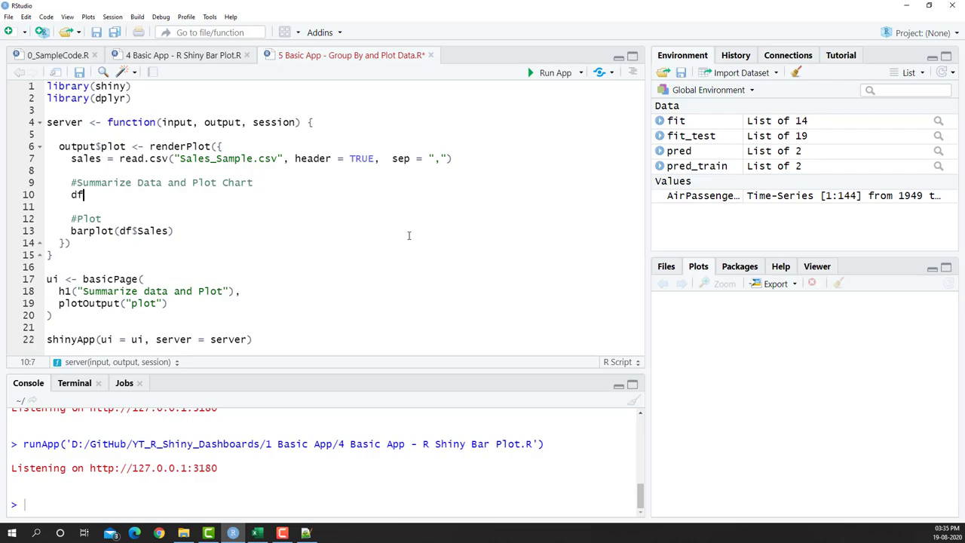
{"action": "type", "text": "<- s"}
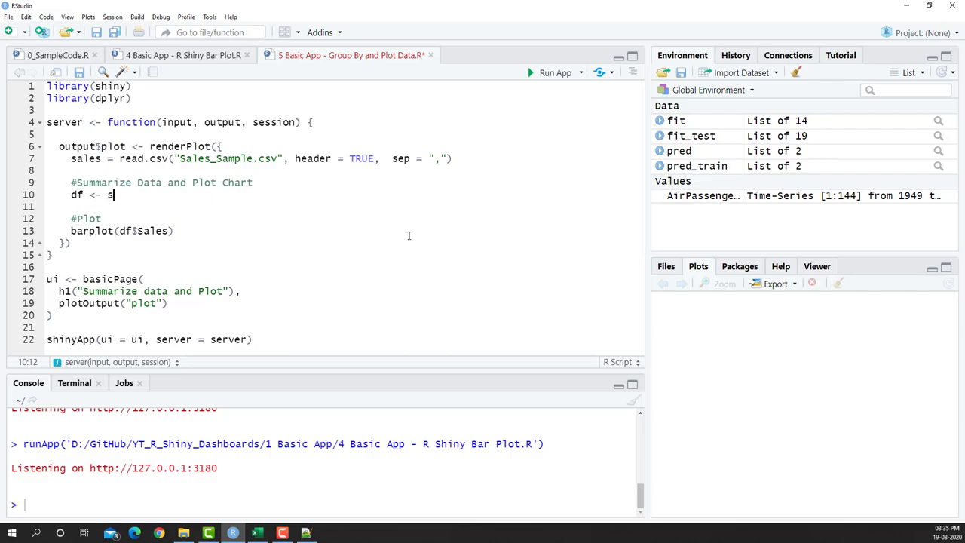
{"action": "type", "text": "ales <-"}
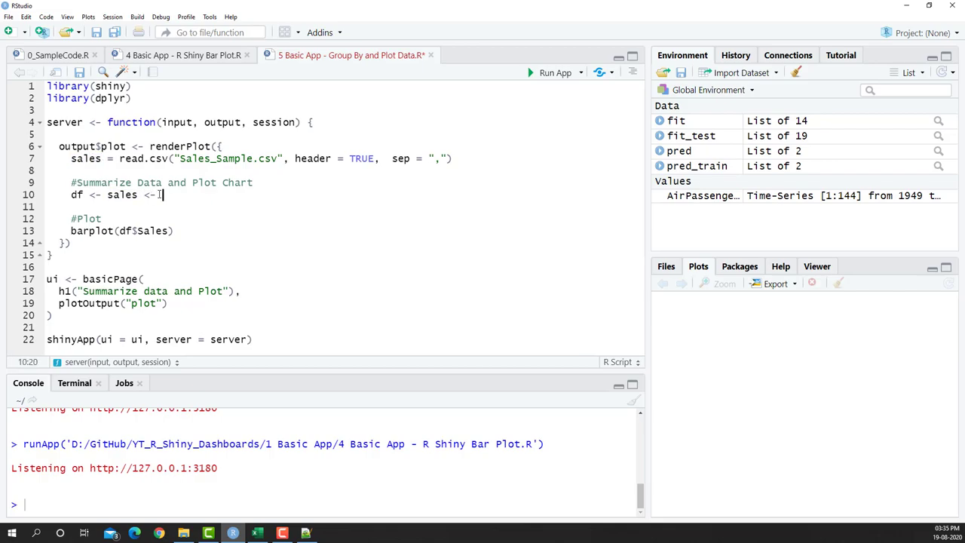
{"action": "type", "text": "group_by"}
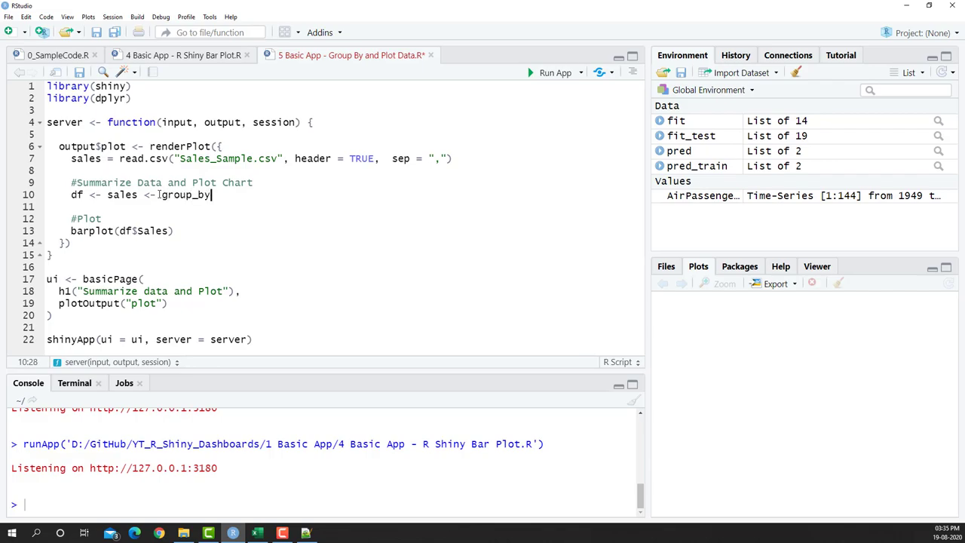
{"action": "type", "text": "()"}
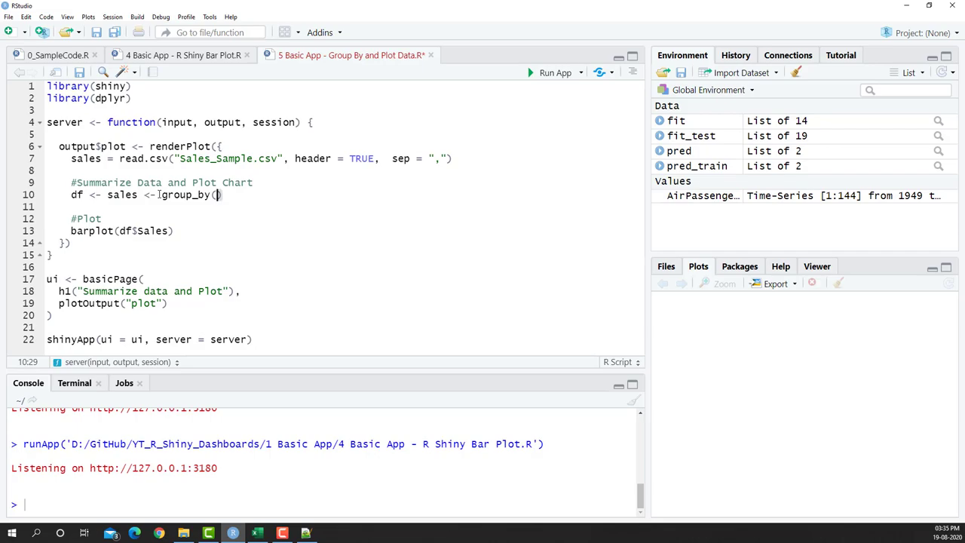
{"action": "type", "text": "QTR"}
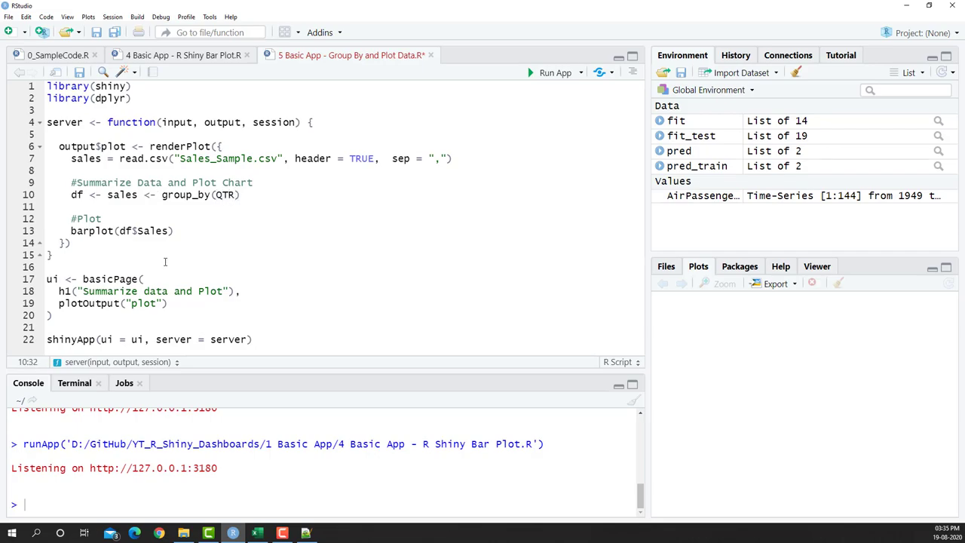
{"action": "left_click", "coordinate": [258, 533]}
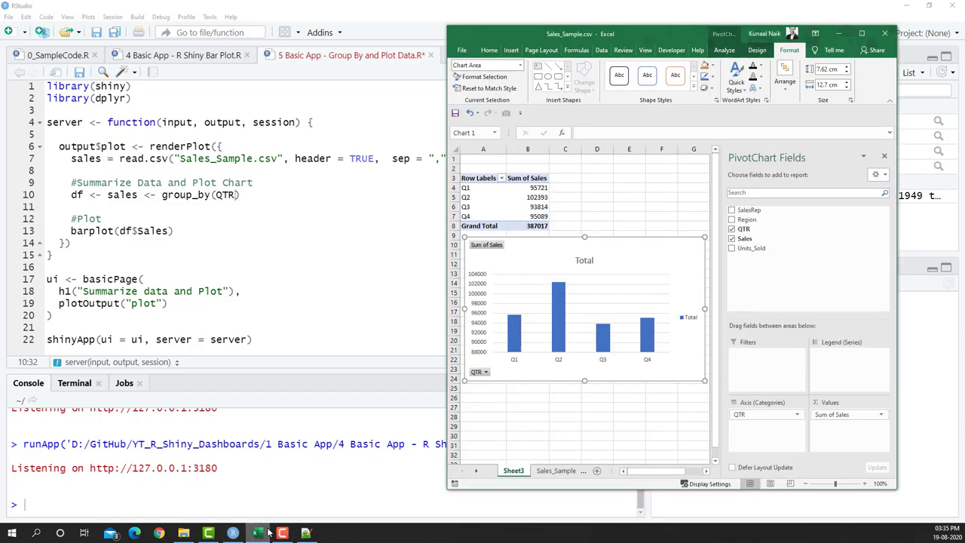
{"action": "mouse_move", "coordinate": [779, 229]}
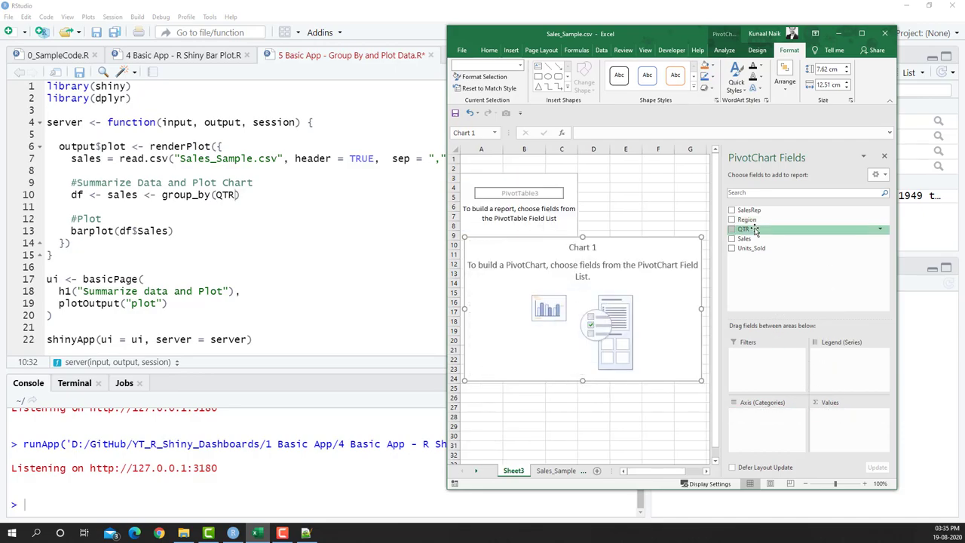
- Drag QTR into the pivot rows area to rebuild the chart by quarter
{"action": "left_click_drag", "start_coordinate": [747, 228], "coordinate": [747, 370]}
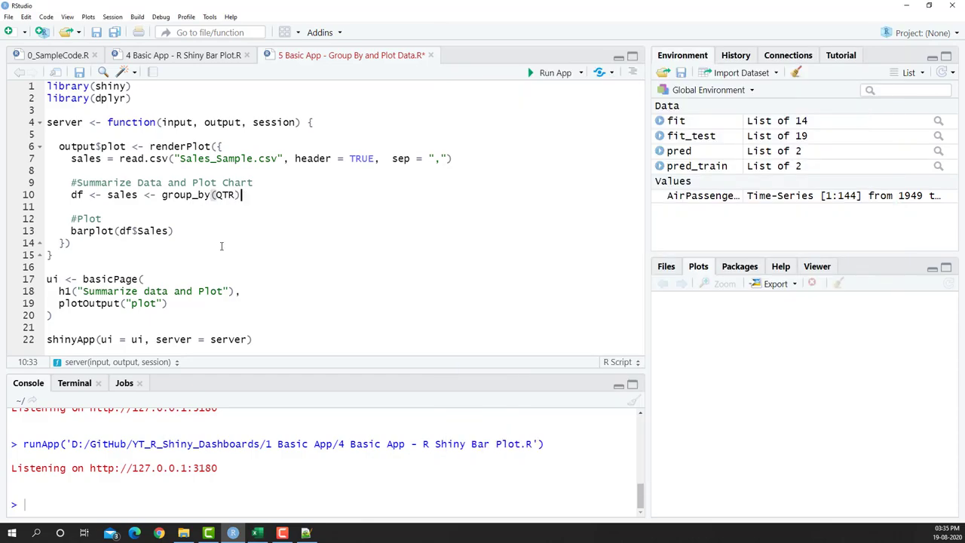
- Turn the second <- into a pipe and add summarize(sales = sum(sales))
{"action": "type", "text": "<"}
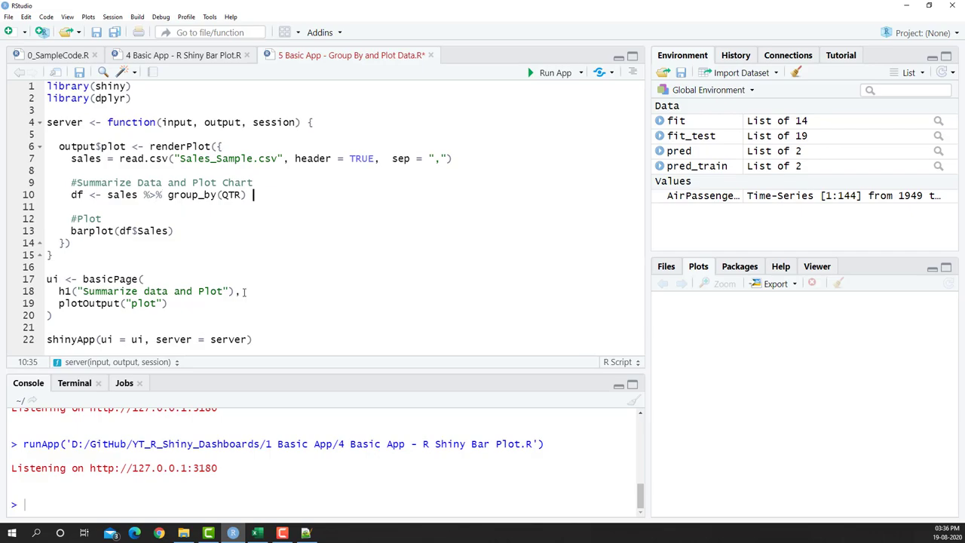
{"action": "double_click", "coordinate": [152, 194]}
{"action": "type", "text": " %>%"}
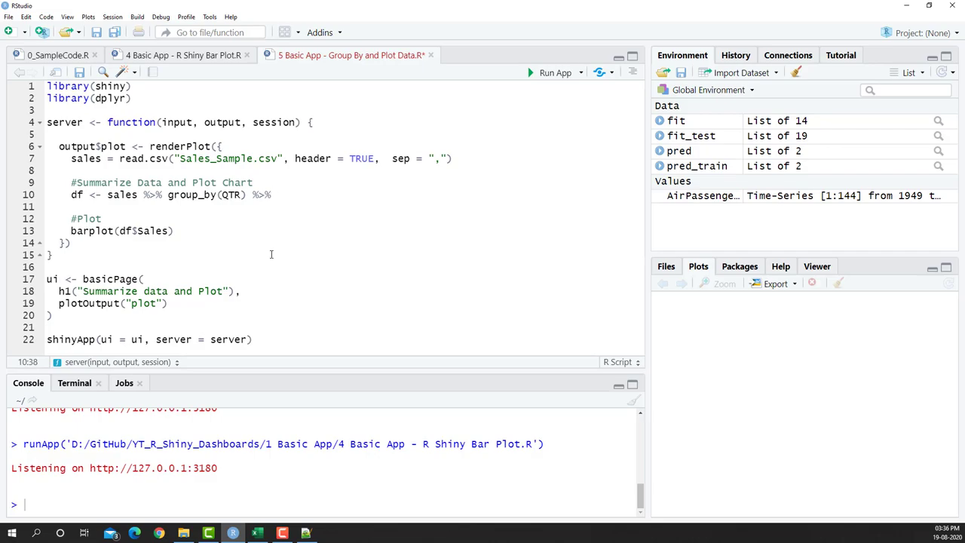
{"action": "type", "text": "summarize(Sales = sum"}
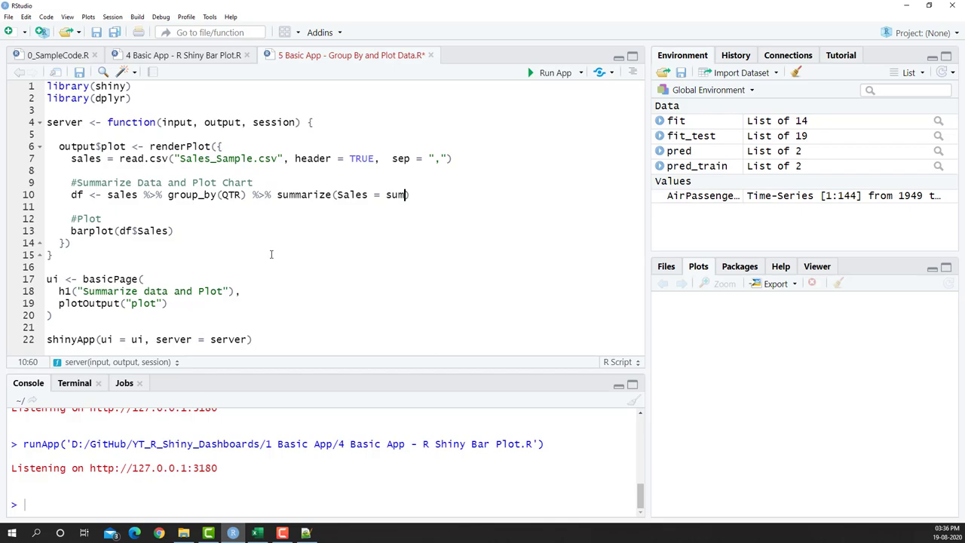
{"action": "type", "text": "(sales"}
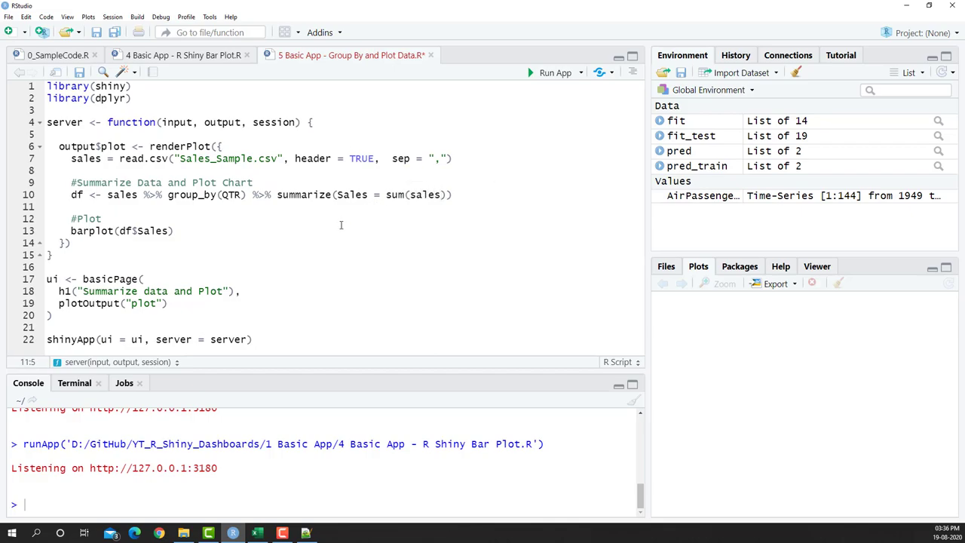
- Fix the sales column names in the summarize call and in barplot(df$sales)
{"action": "left_click", "coordinate": [341, 194]}
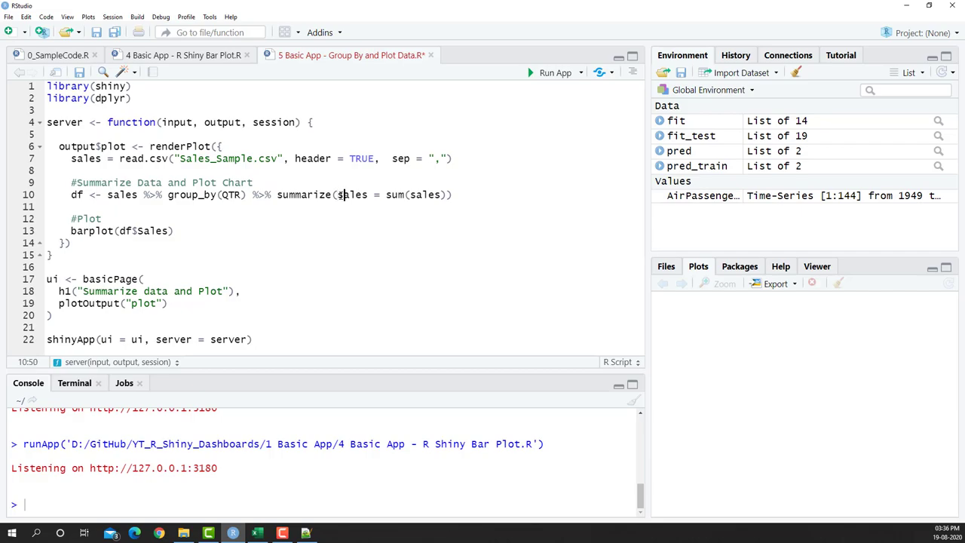
{"action": "left_click", "coordinate": [140, 231]}
{"action": "type", "text": "s"}
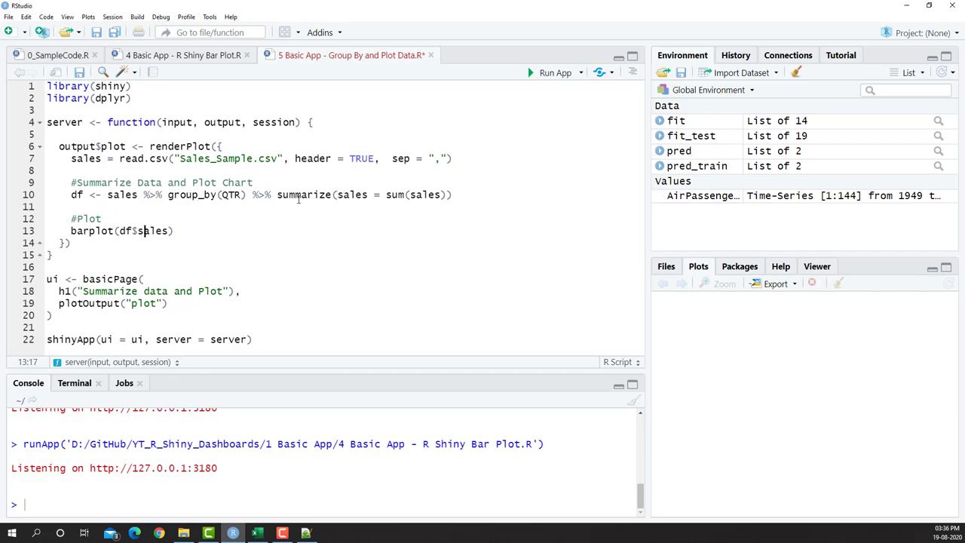
{"action": "double_click", "coordinate": [352, 194]}
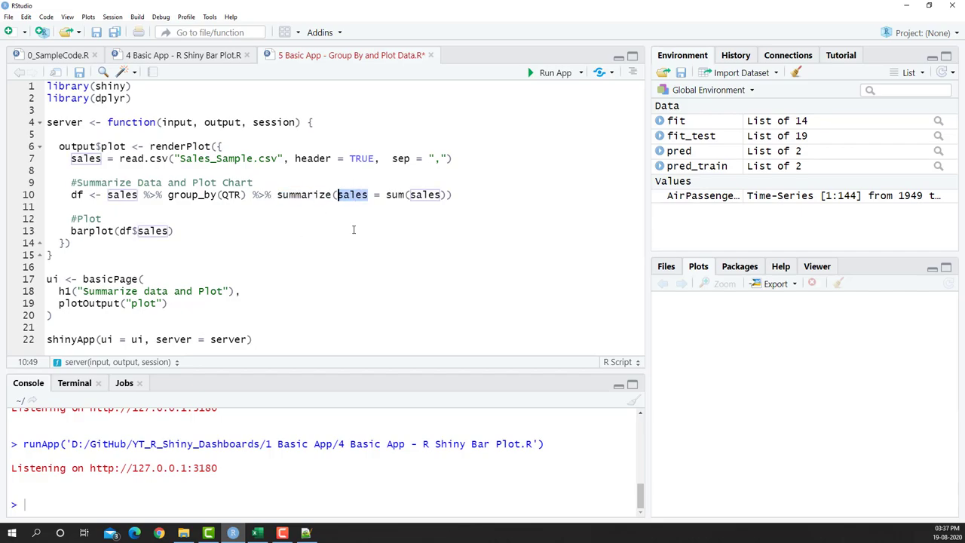
{"action": "double_click", "coordinate": [395, 194]}
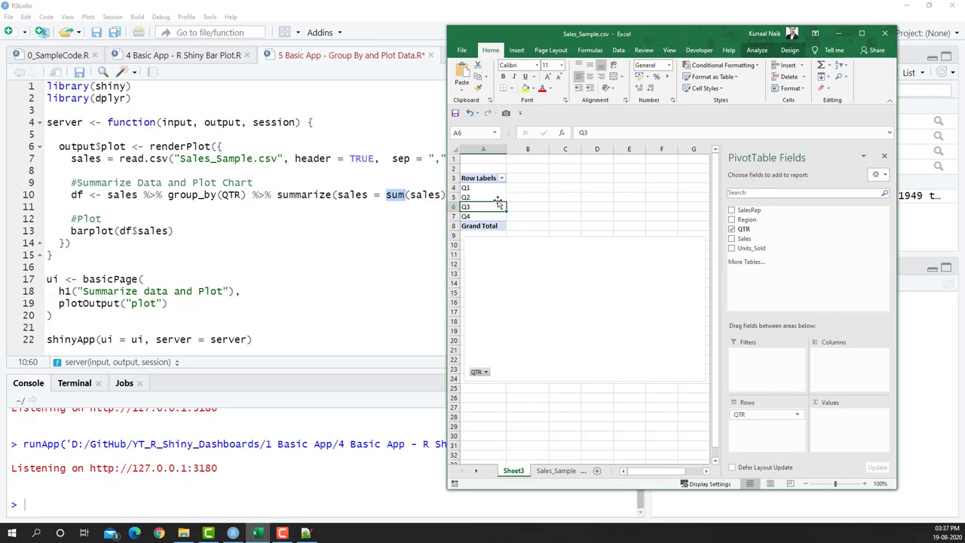
{"action": "mouse_move", "coordinate": [754, 239]}
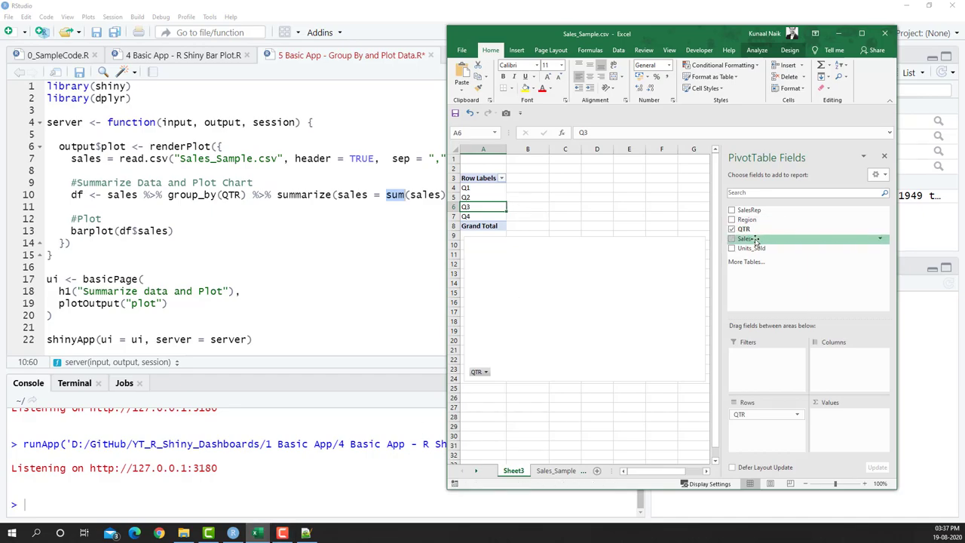
- Add Sales to the pivot values and confirm in Value Field Settings that it sums
{"action": "left_click", "coordinate": [731, 238]}
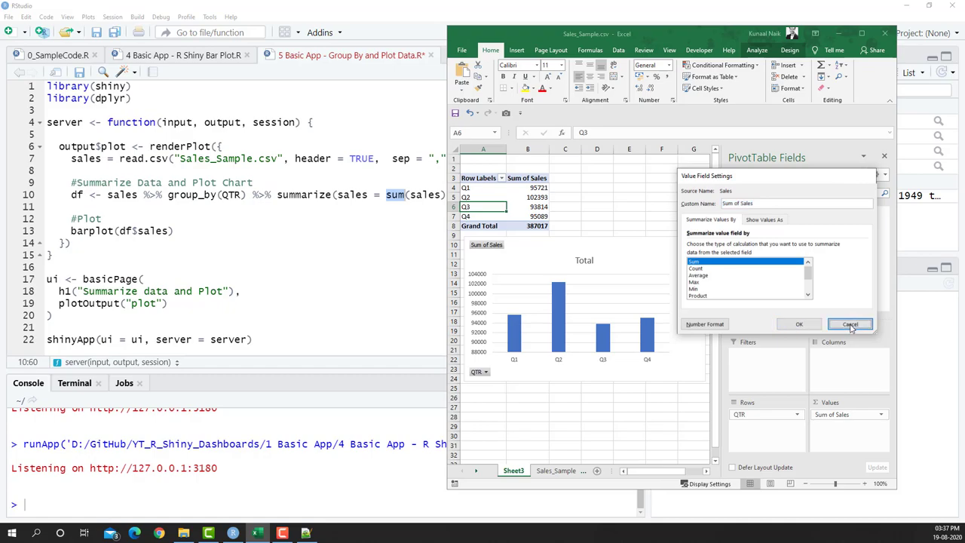
{"action": "left_click", "coordinate": [850, 324]}
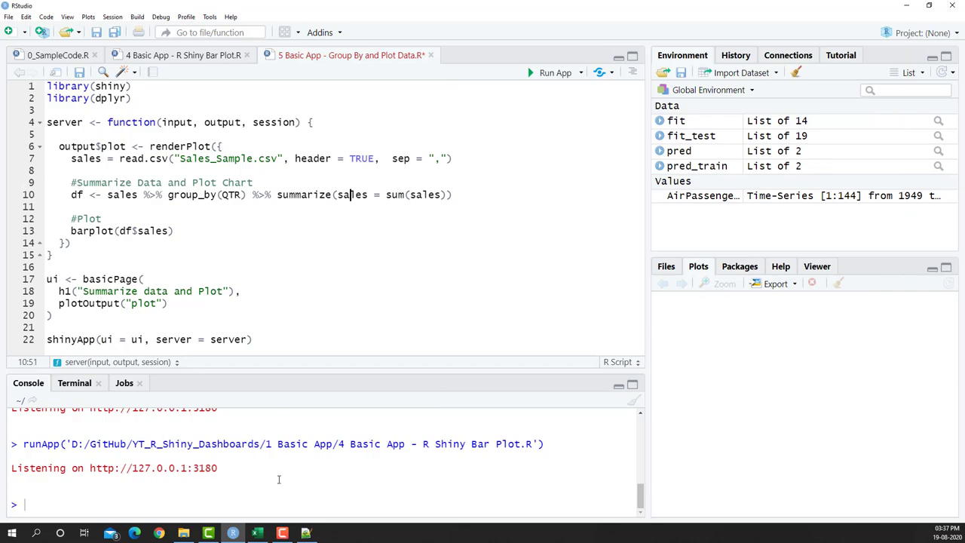
- Use summarize(Sales = sum(Sales)) and barplot(df$Sales), then save and run the app
{"action": "left_click", "coordinate": [257, 533]}
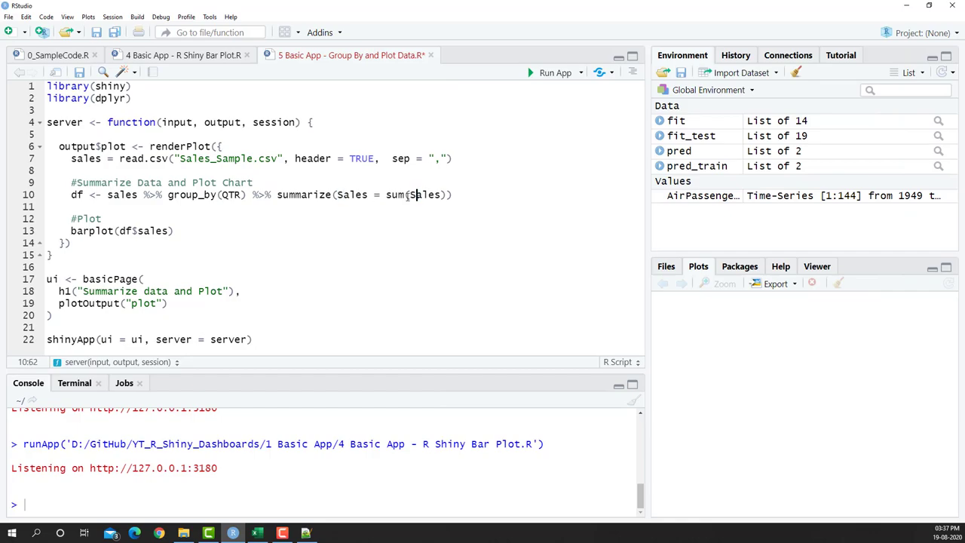
{"action": "left_click", "coordinate": [140, 231]}
{"action": "type", "text": "S"}
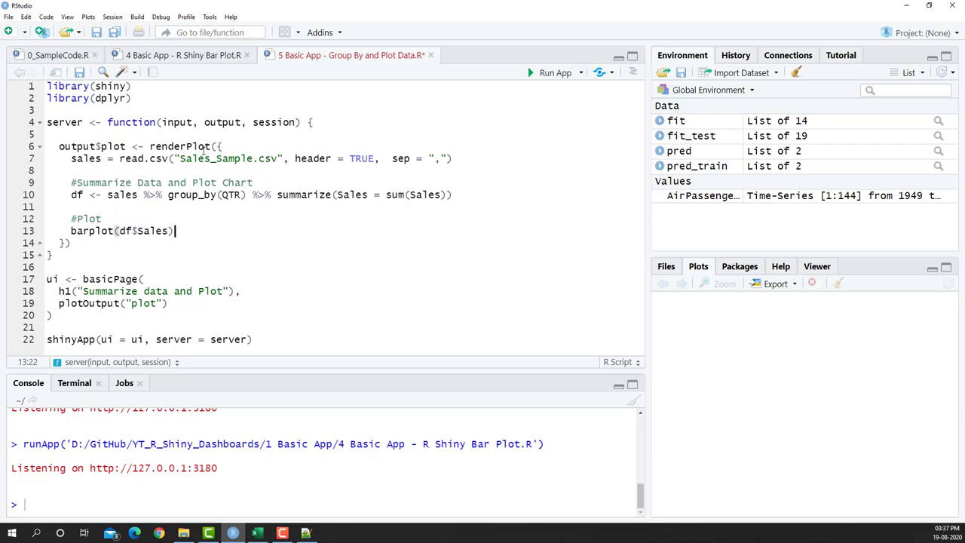
{"action": "mouse_move", "coordinate": [312, 221]}
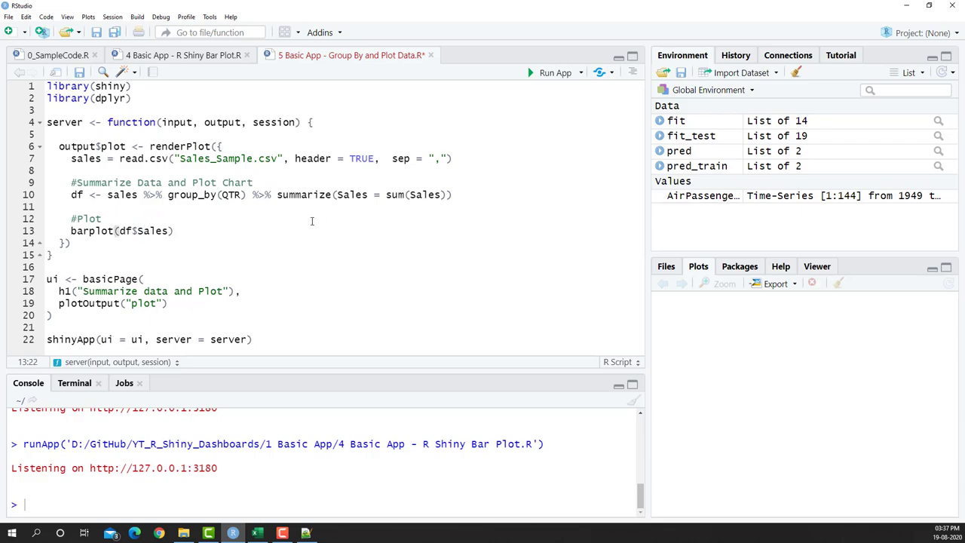
{"action": "left_click", "coordinate": [257, 533]}
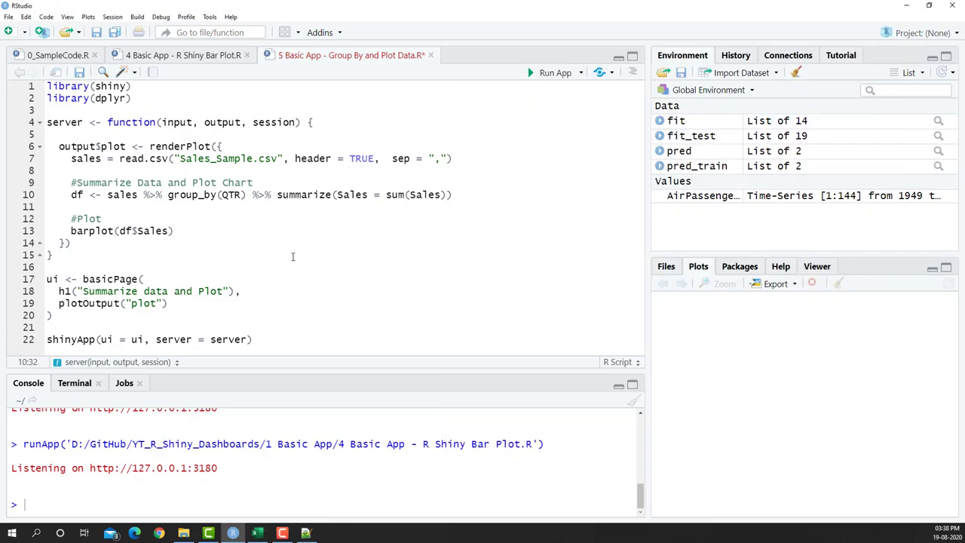
{"action": "left_click", "coordinate": [555, 73]}
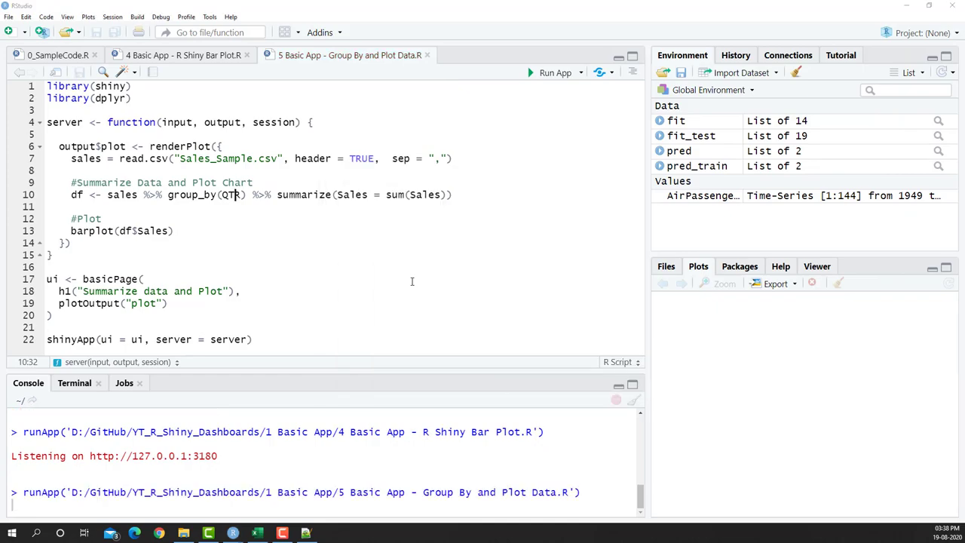
- Check the launched app shows four quarterly sales bars under 'Summarize data and Plot'
{"action": "left_click", "coordinate": [556, 73]}
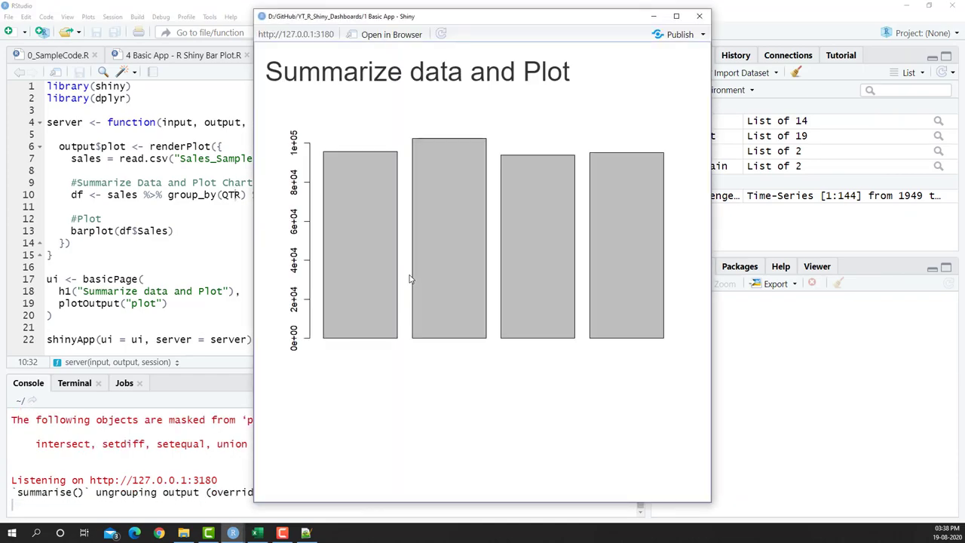
{"action": "mouse_move", "coordinate": [400, 91]}
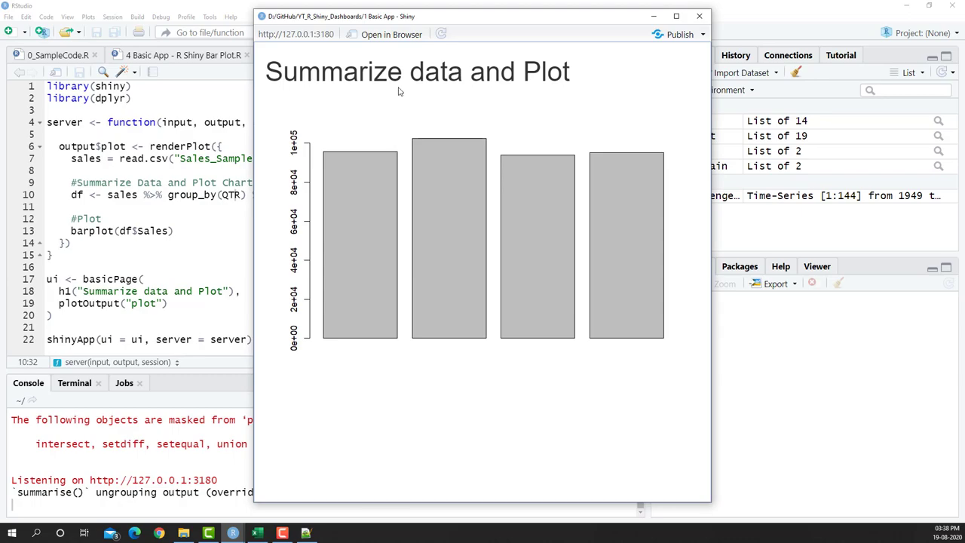
{"action": "mouse_move", "coordinate": [490, 252]}
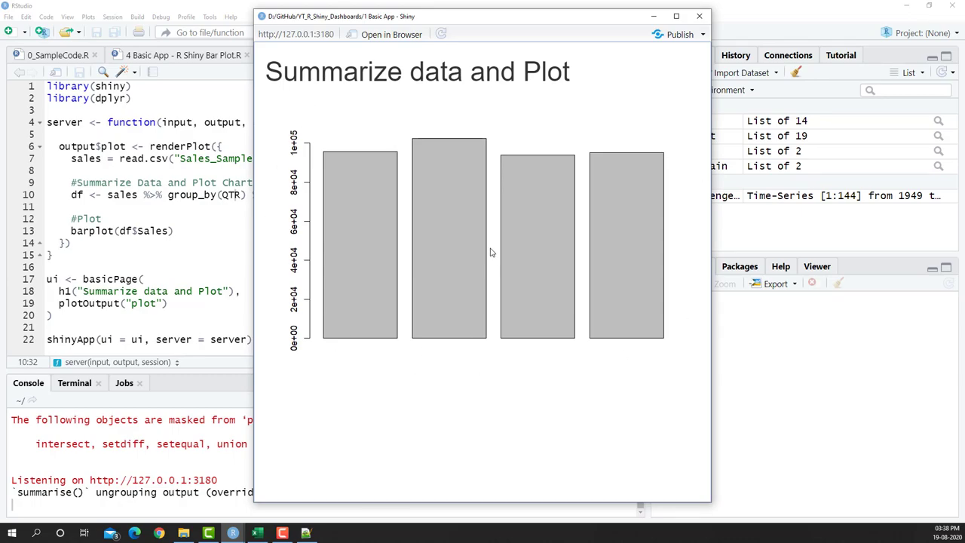
{"action": "mouse_move", "coordinate": [408, 350]}
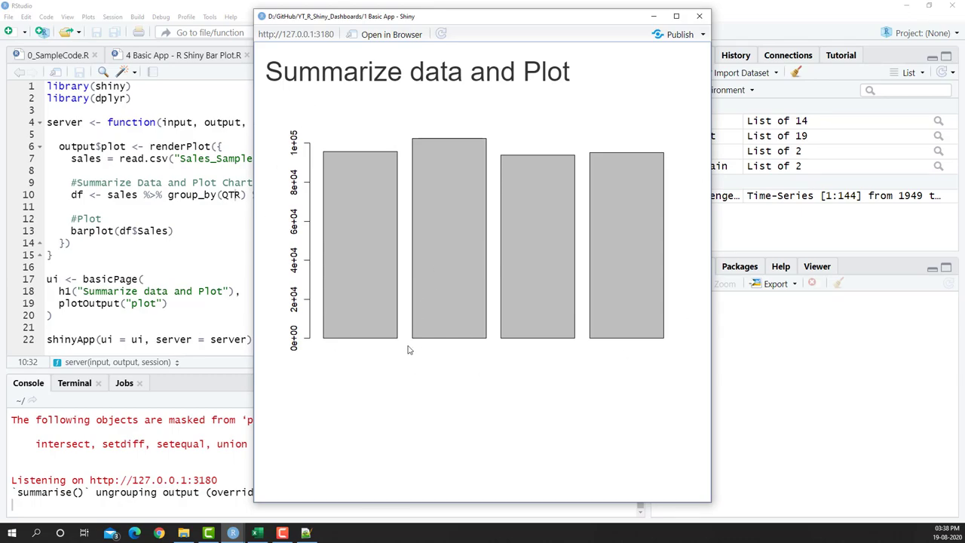
{"action": "mouse_move", "coordinate": [618, 376]}
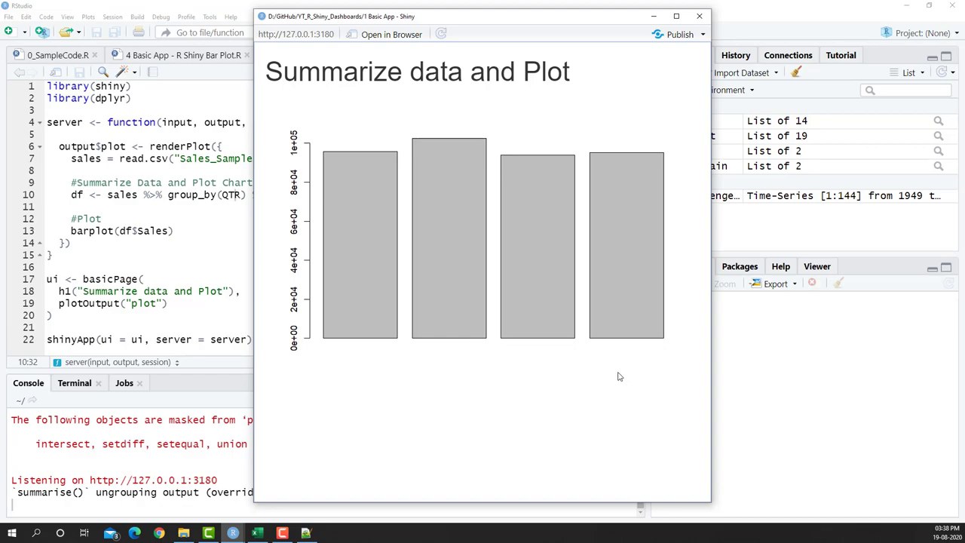